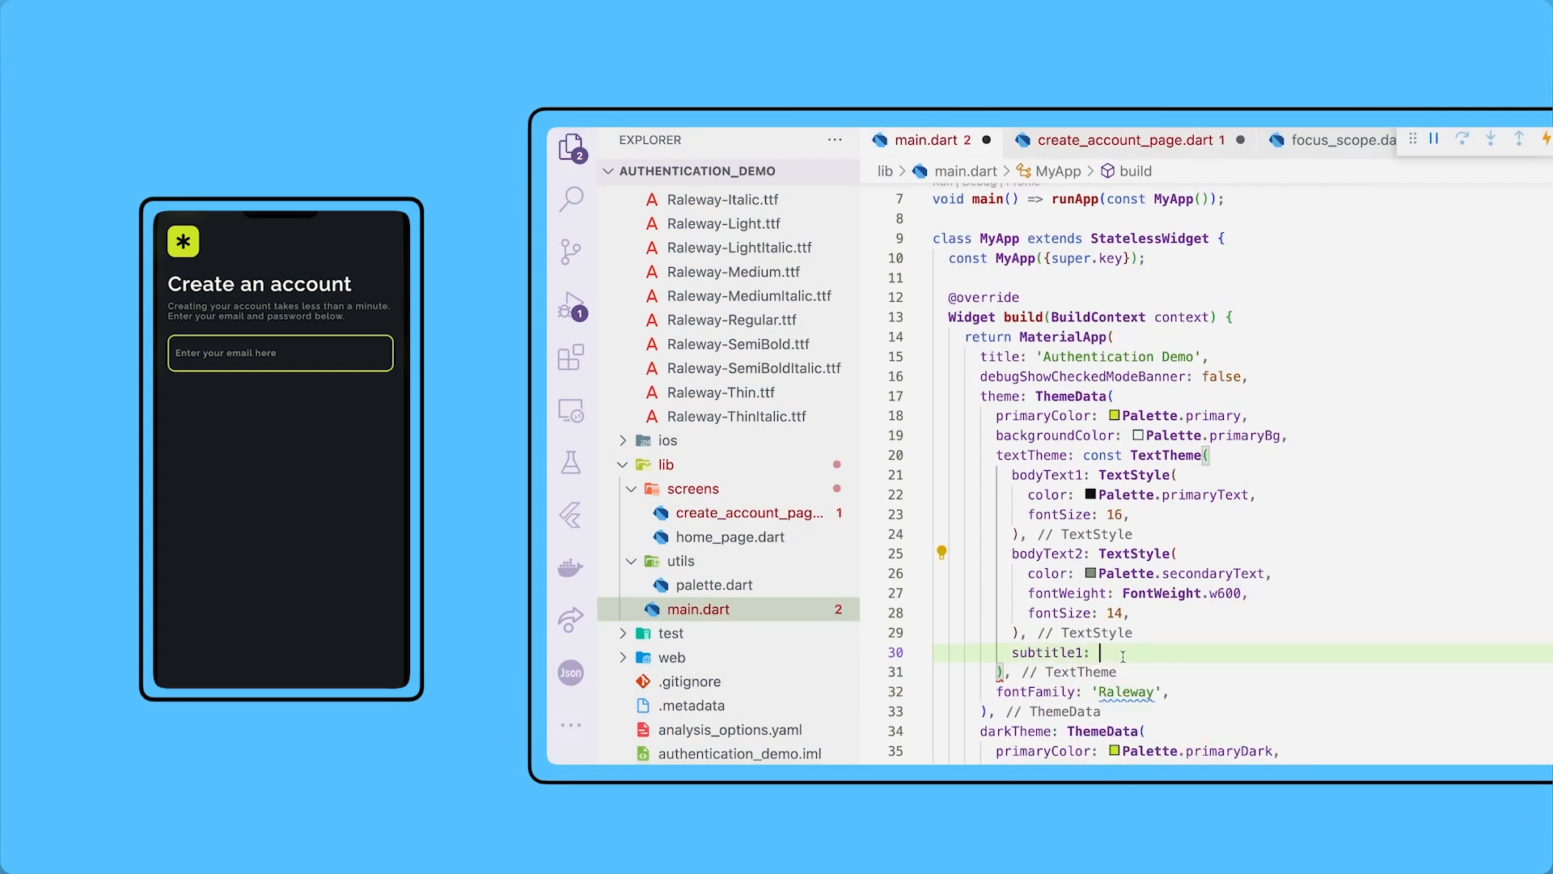
# Step: Sign in with the fingerprint login and scroll the Overview to Accounts and Bills
pyautogui.click(1109, 140)
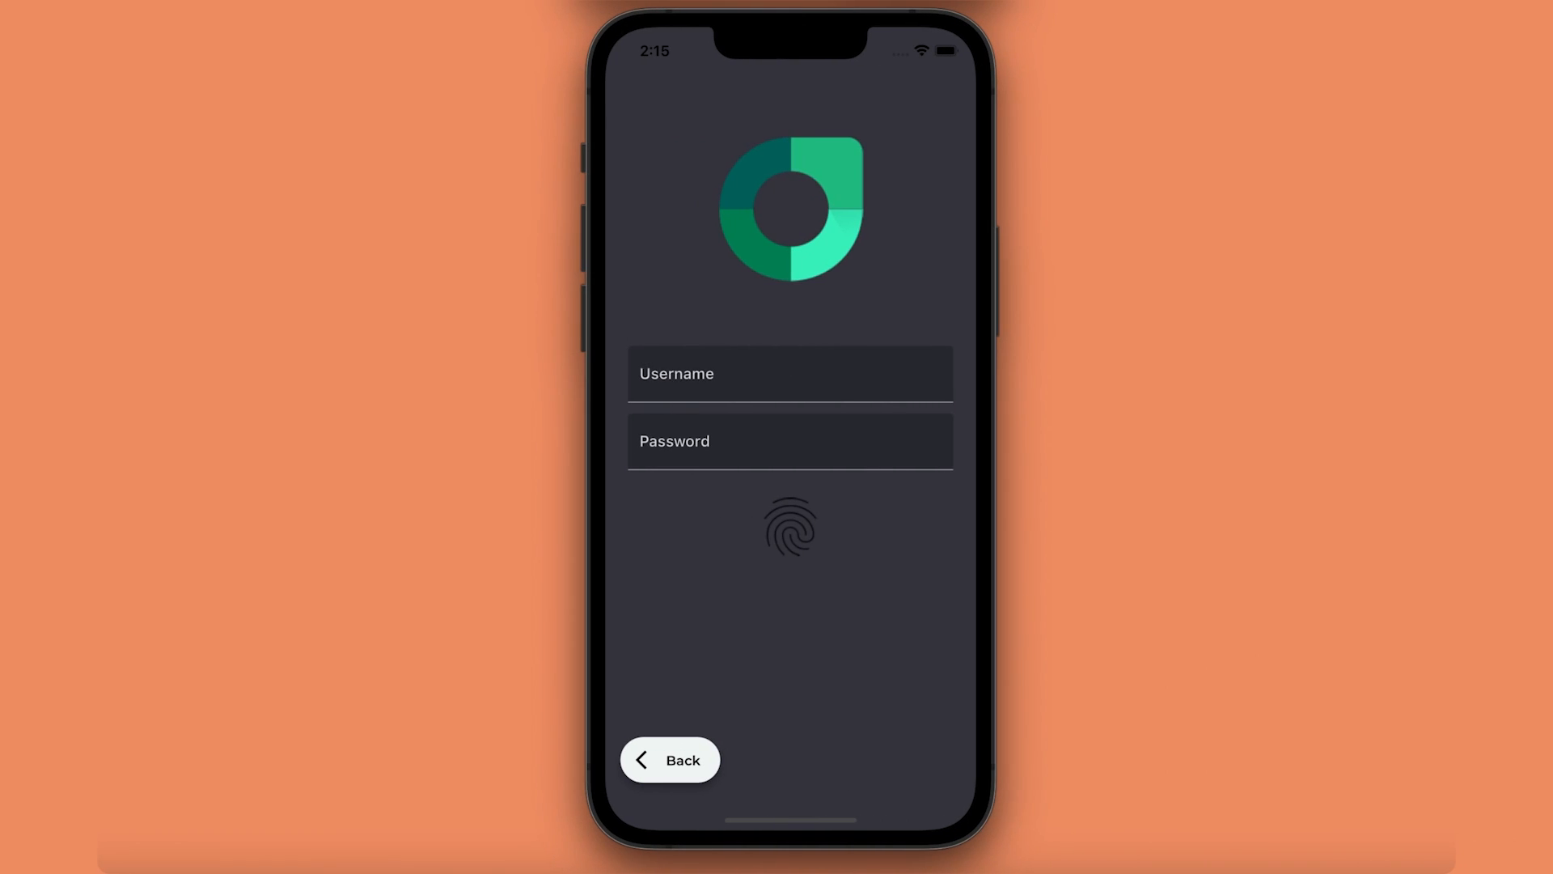
pyautogui.click(789, 525)
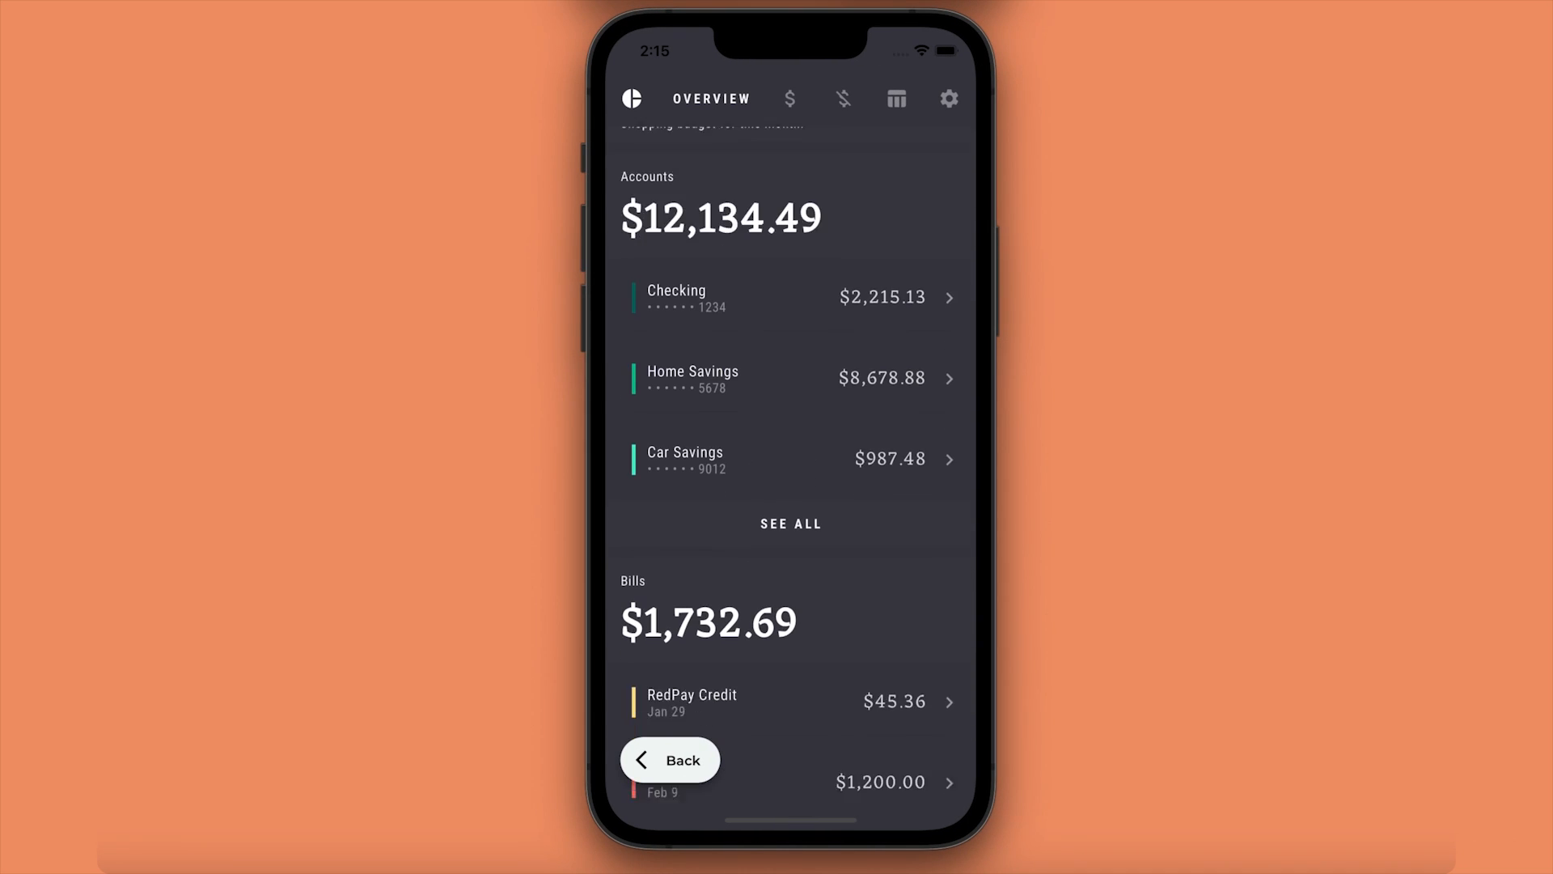
pyautogui.scroll(-3)
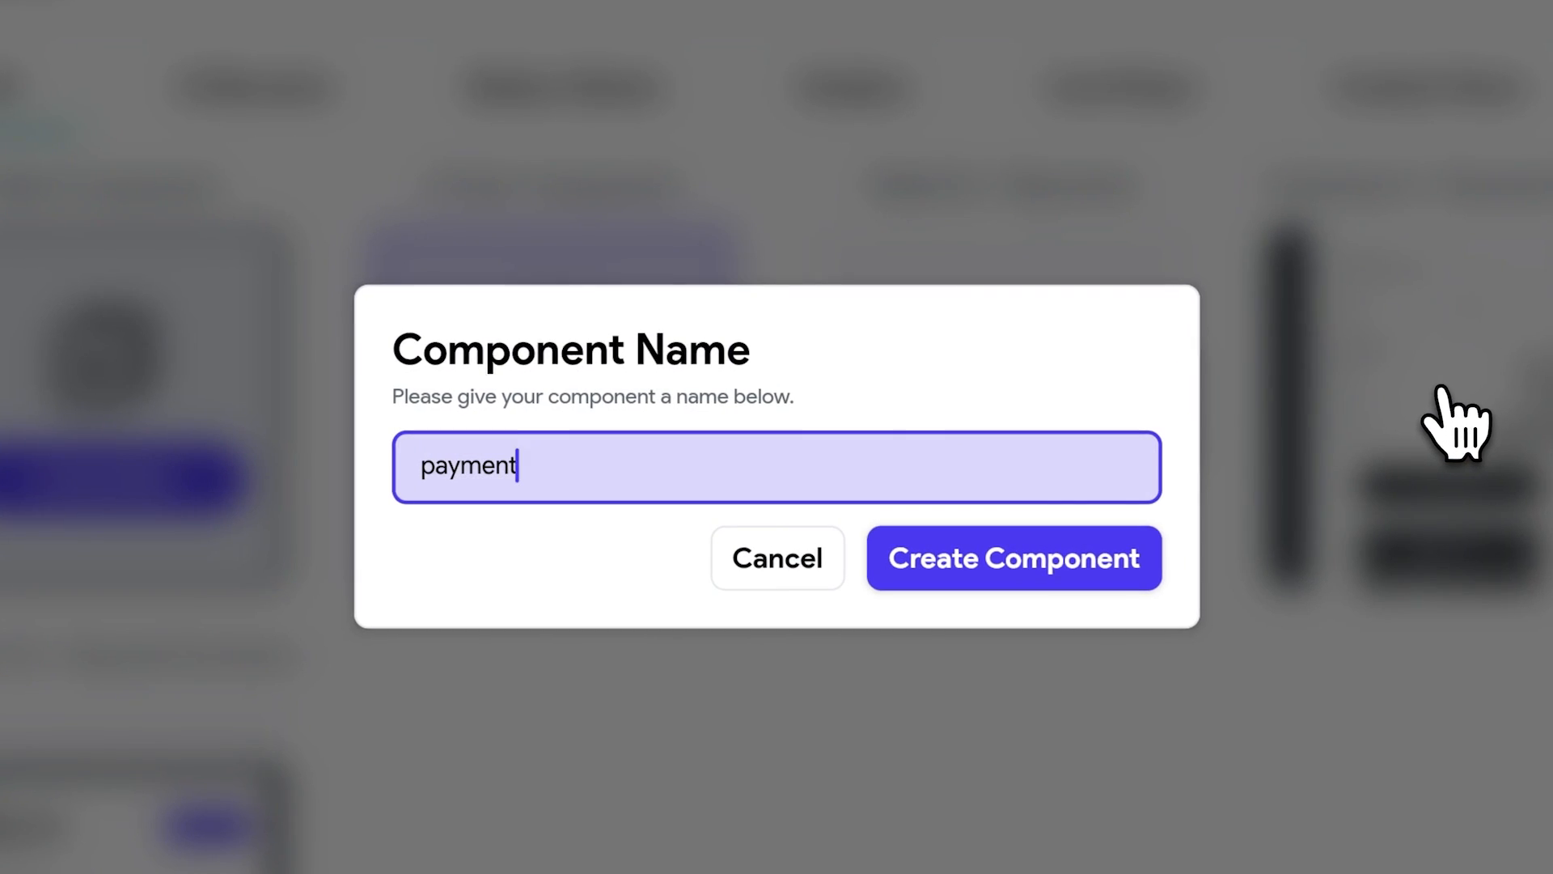
# Step: Create the PaymentPopup component and change its subtitle to end 'complete your payment'
pyautogui.write('PaymentPopu')
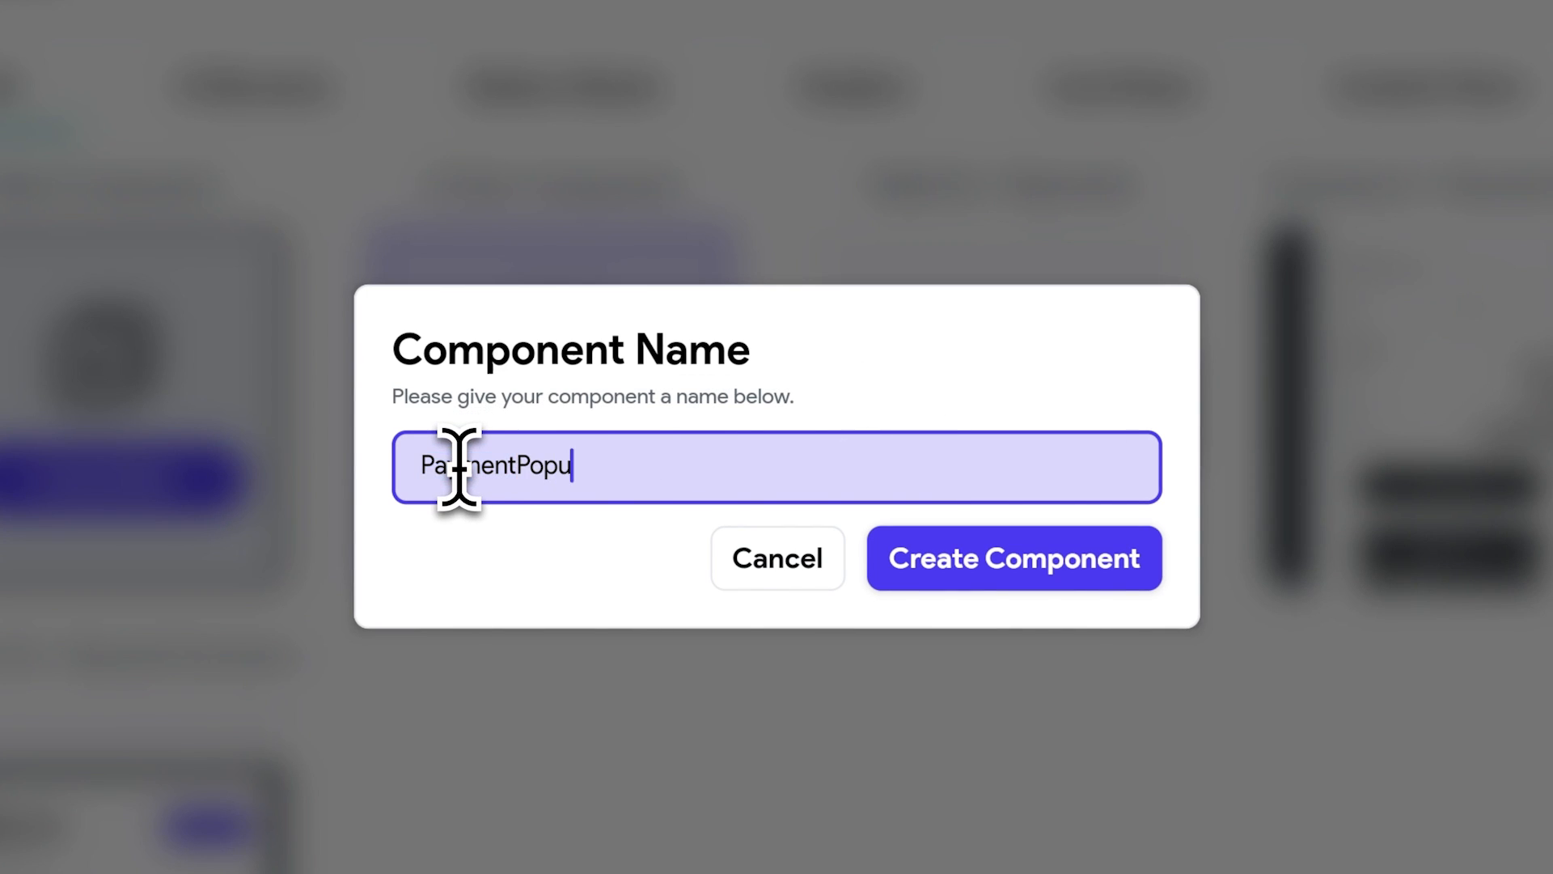
pyautogui.click(1011, 557)
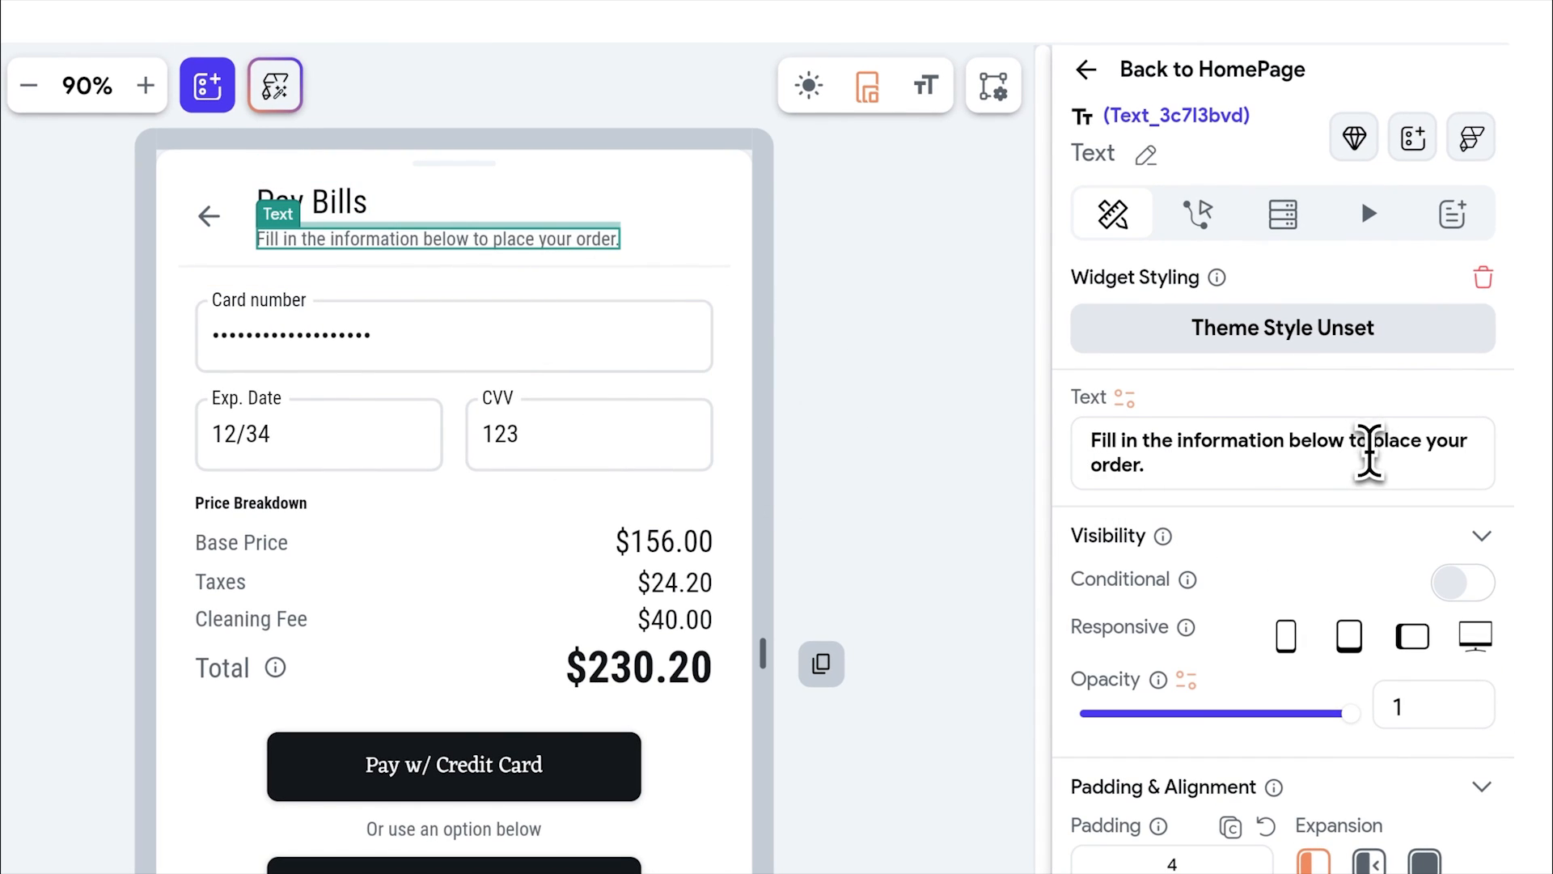
pyautogui.write('complete your payment')
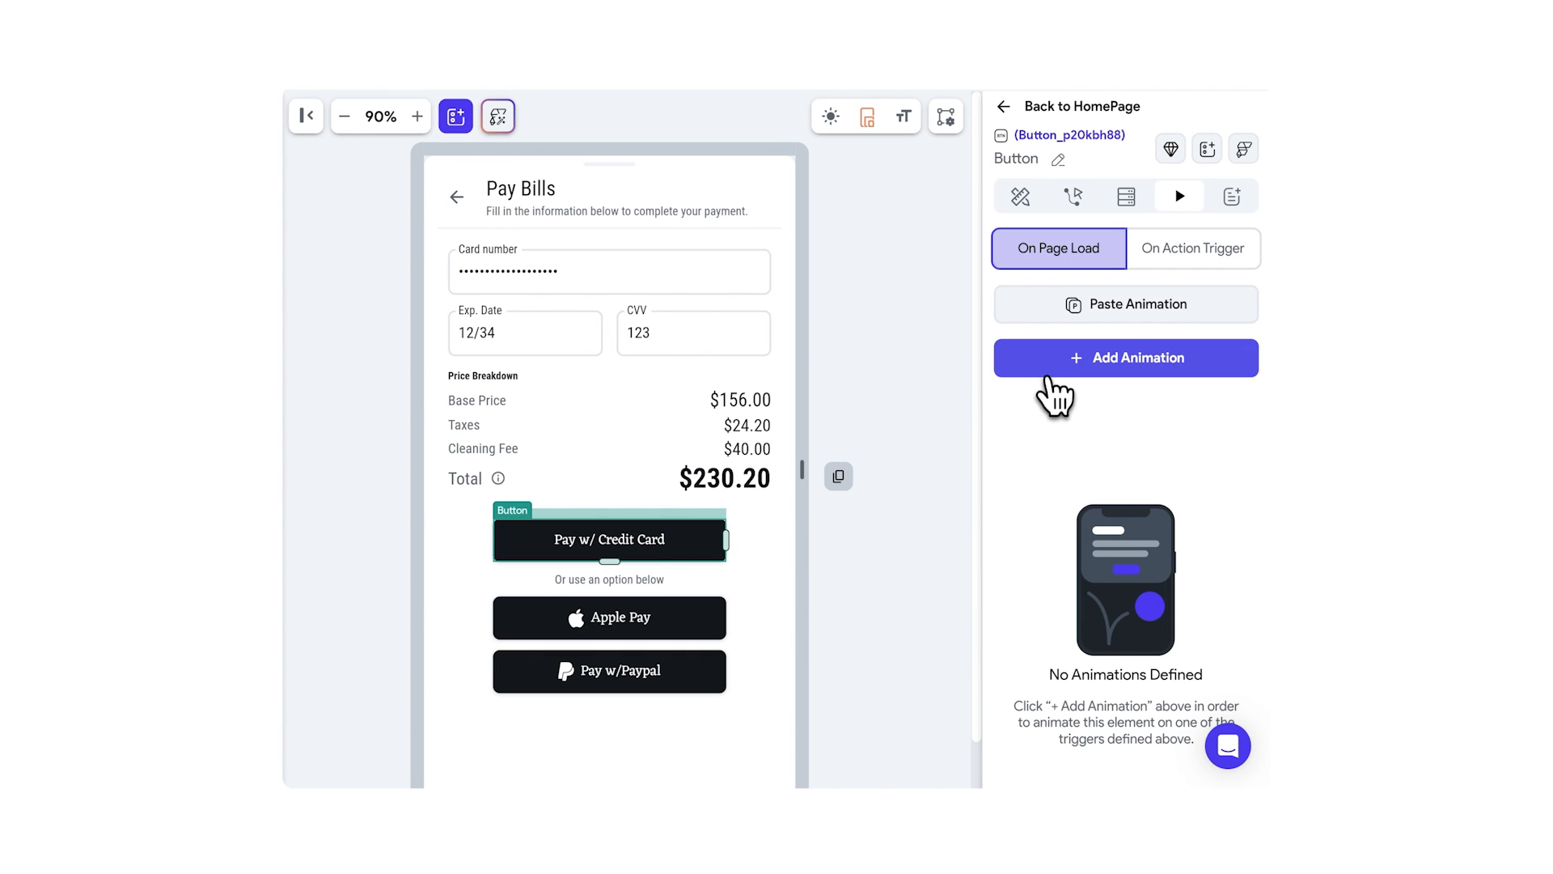
# Step: Add an on-load vertical slide of -15 to the credit card button and preview it
pyautogui.click(1124, 358)
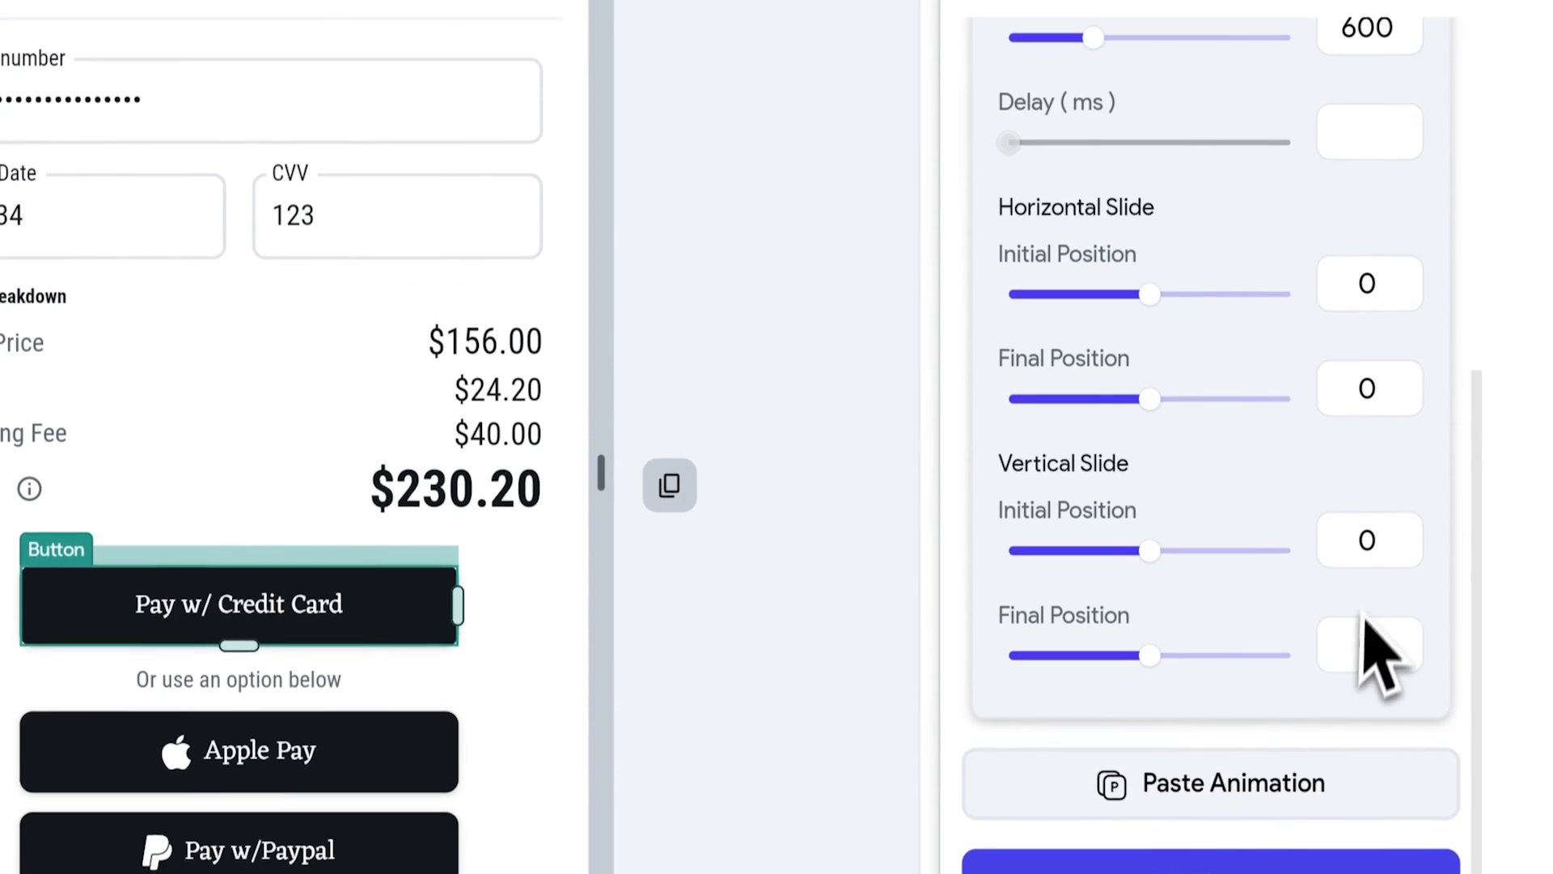
pyautogui.write('-15')
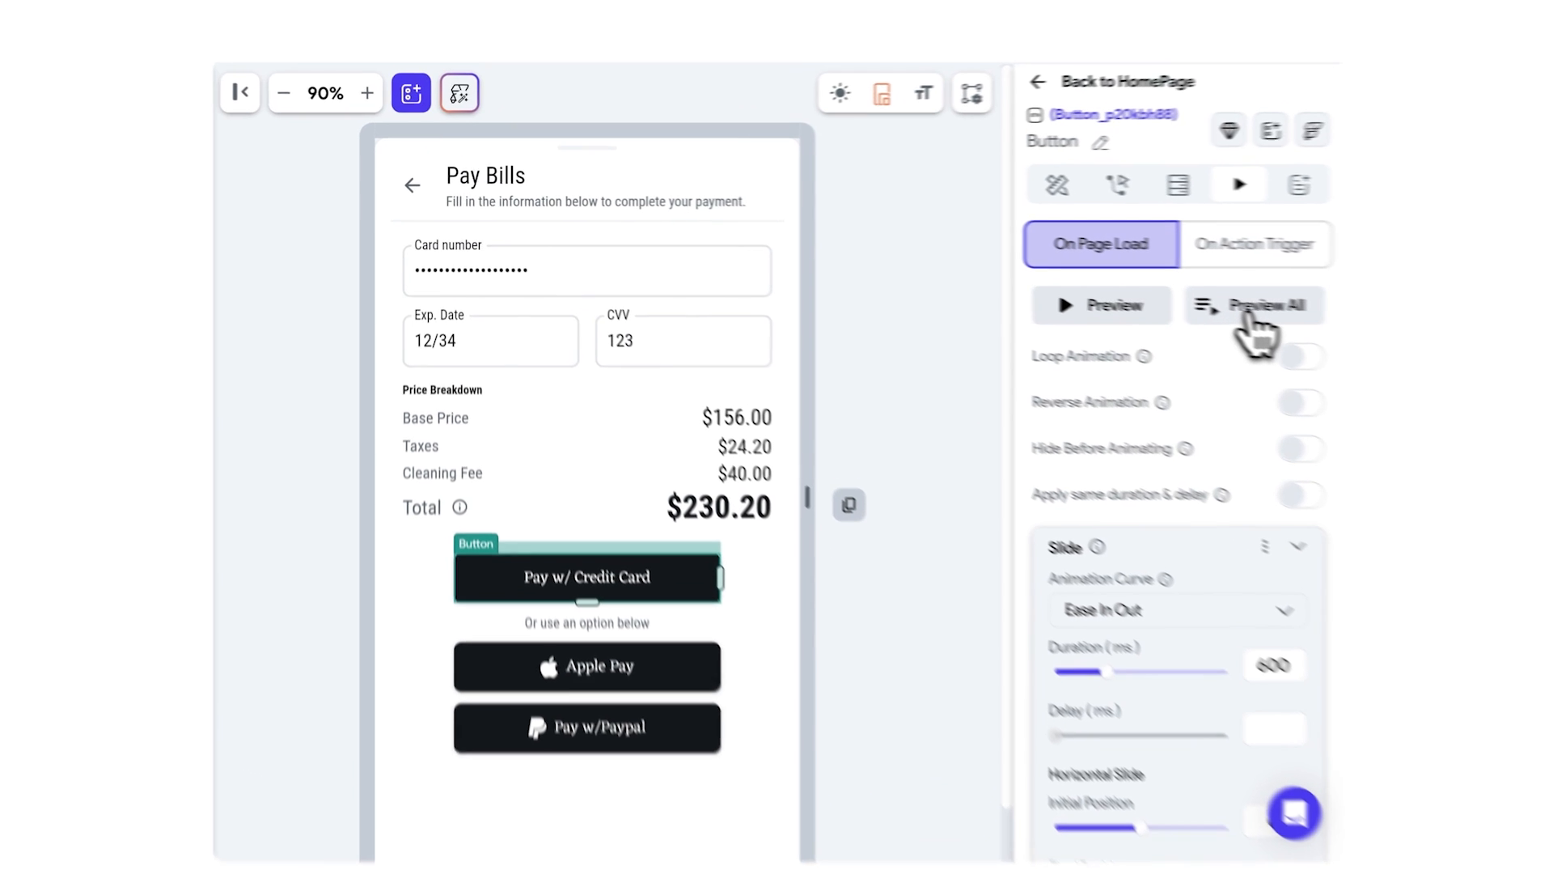
pyautogui.click(1253, 304)
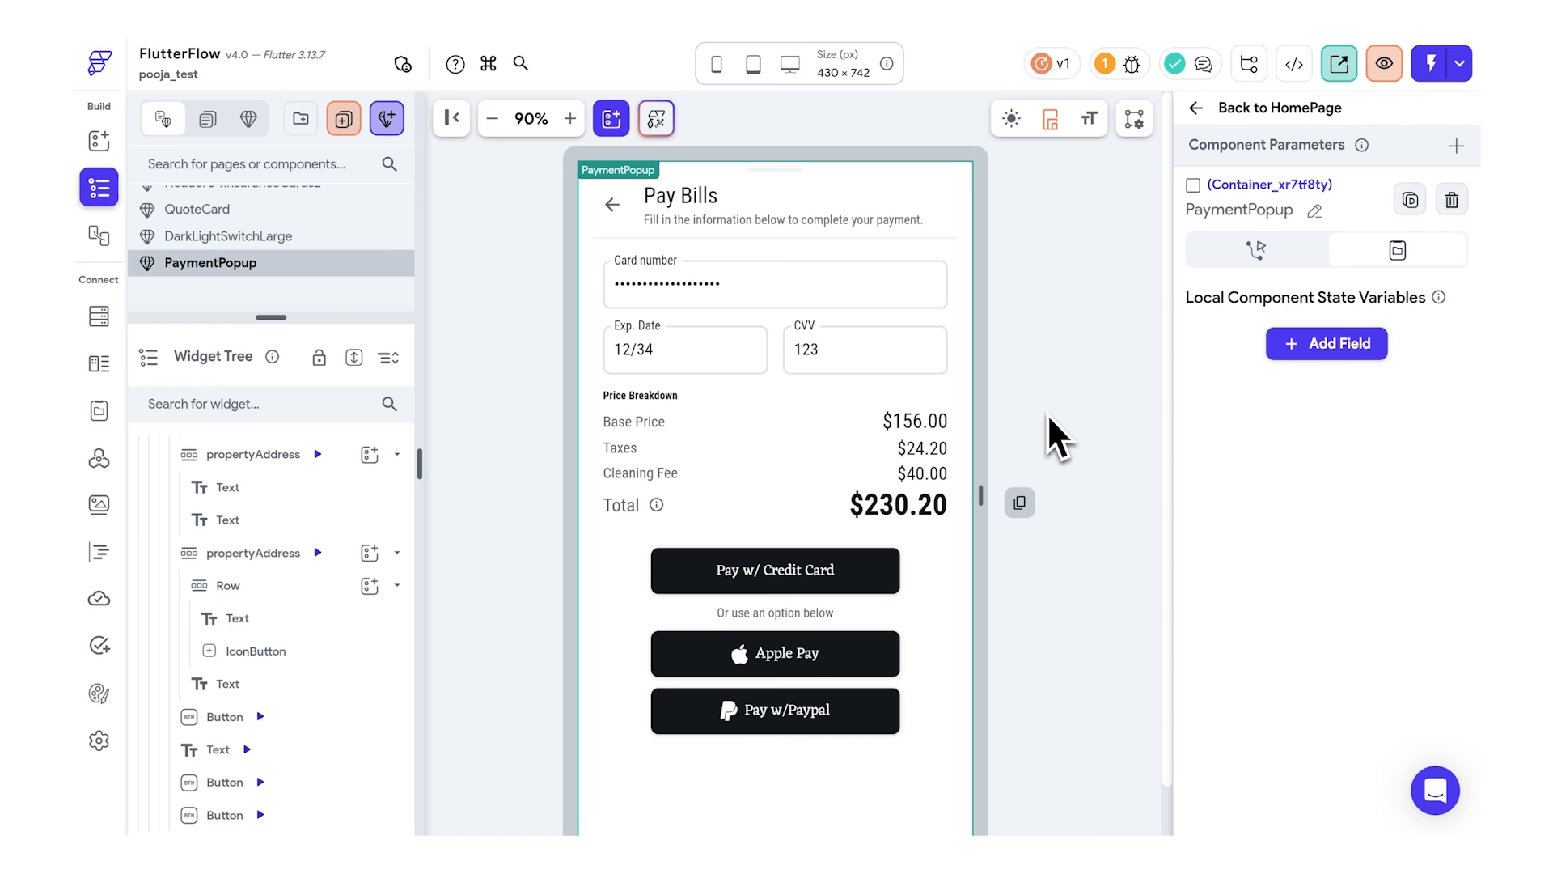
pyautogui.moveTo(1139, 367)
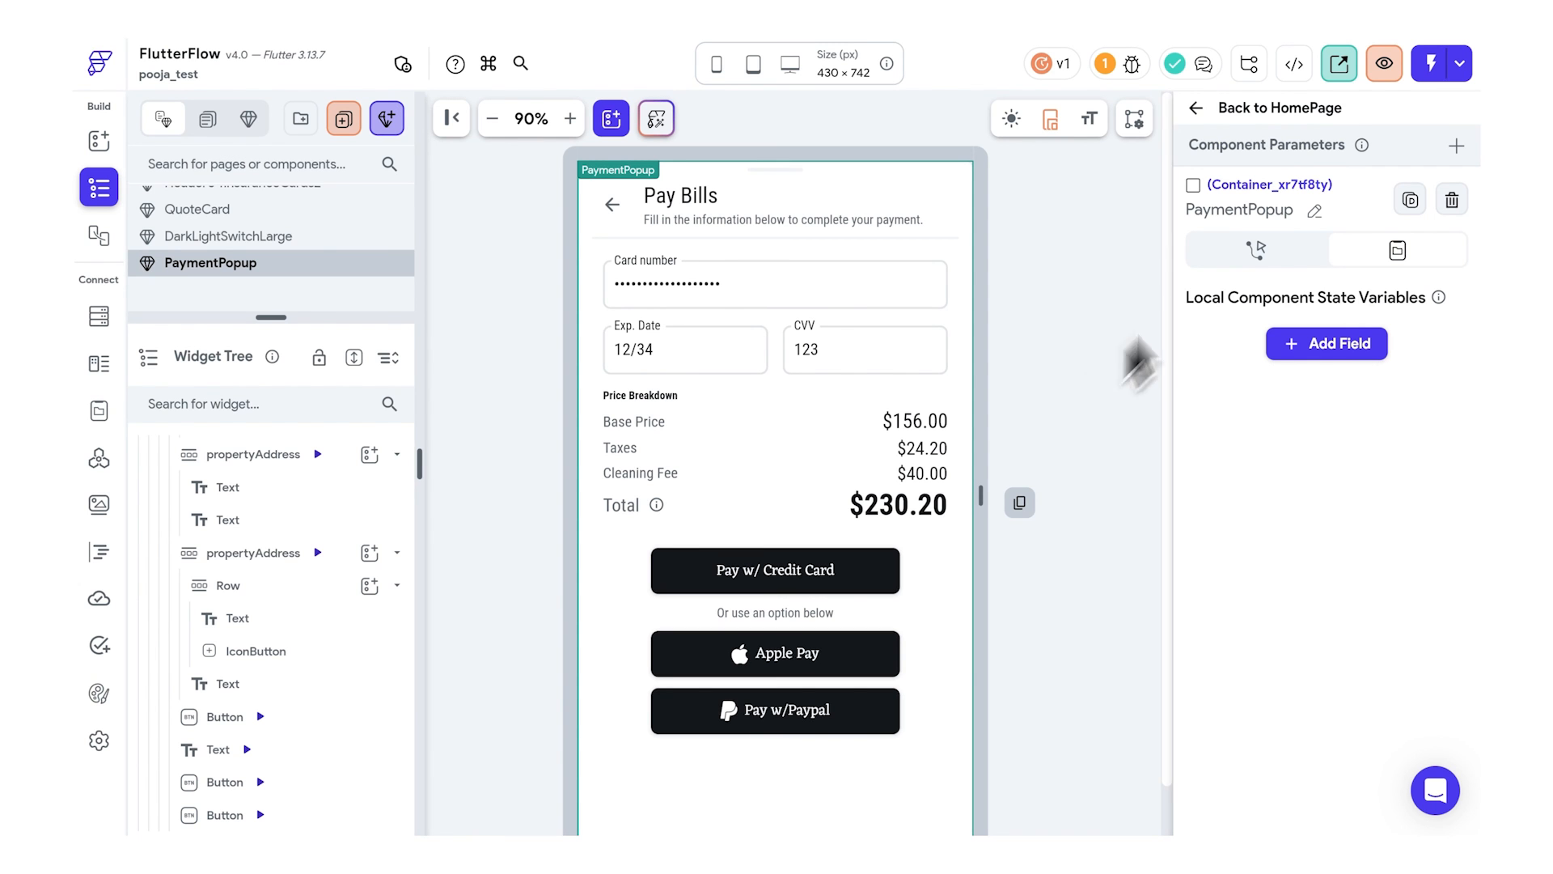
# Step: View PaymentPopup's generated code, highlighting the model's credit card form state lines
pyautogui.click(1293, 63)
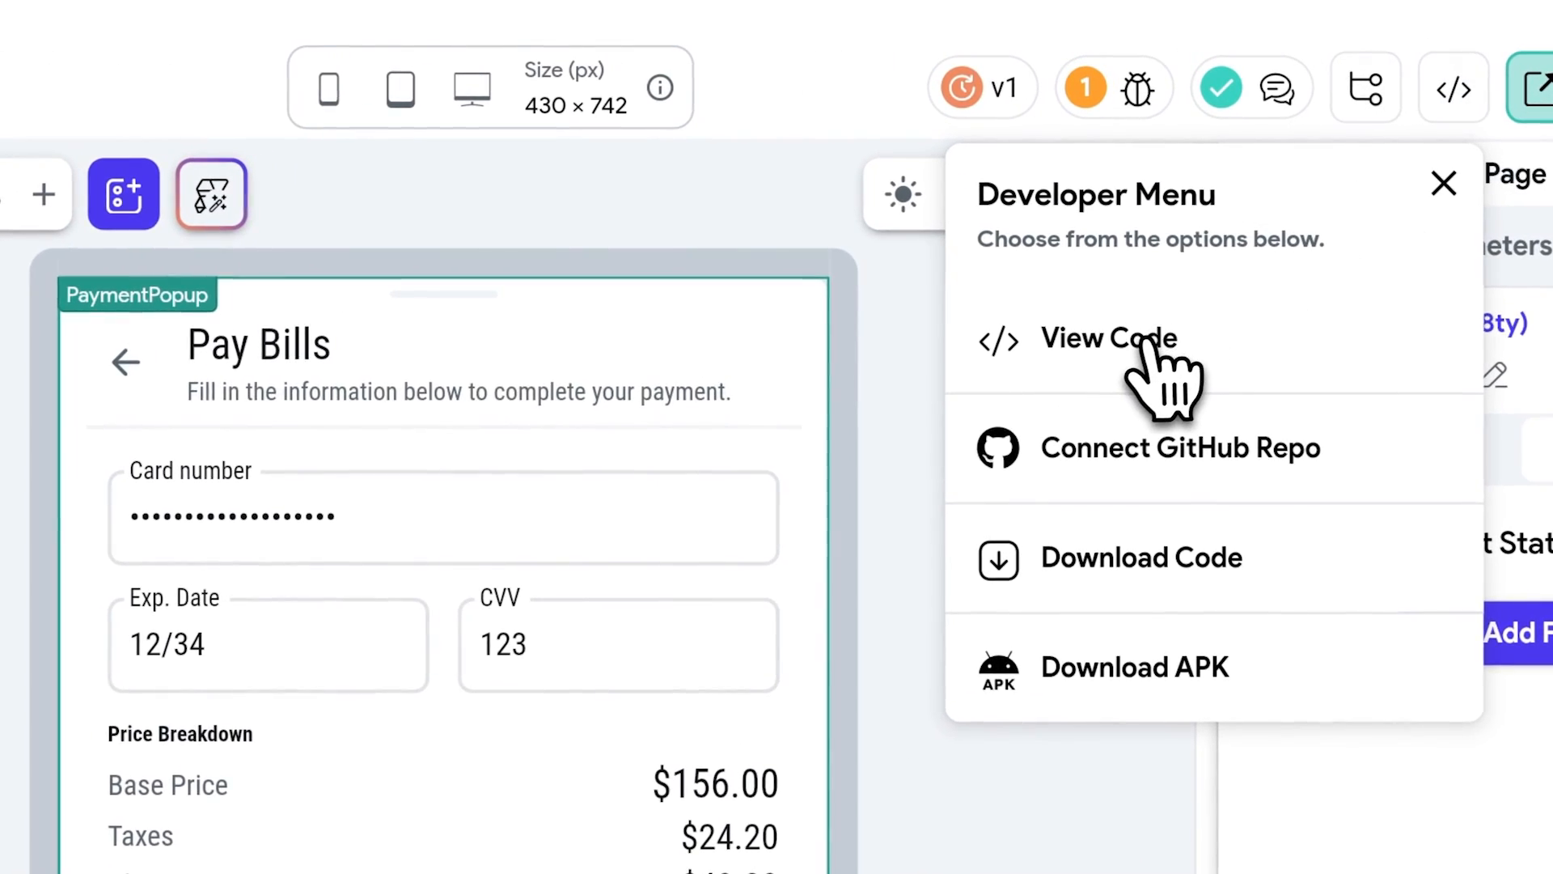
pyautogui.click(1108, 338)
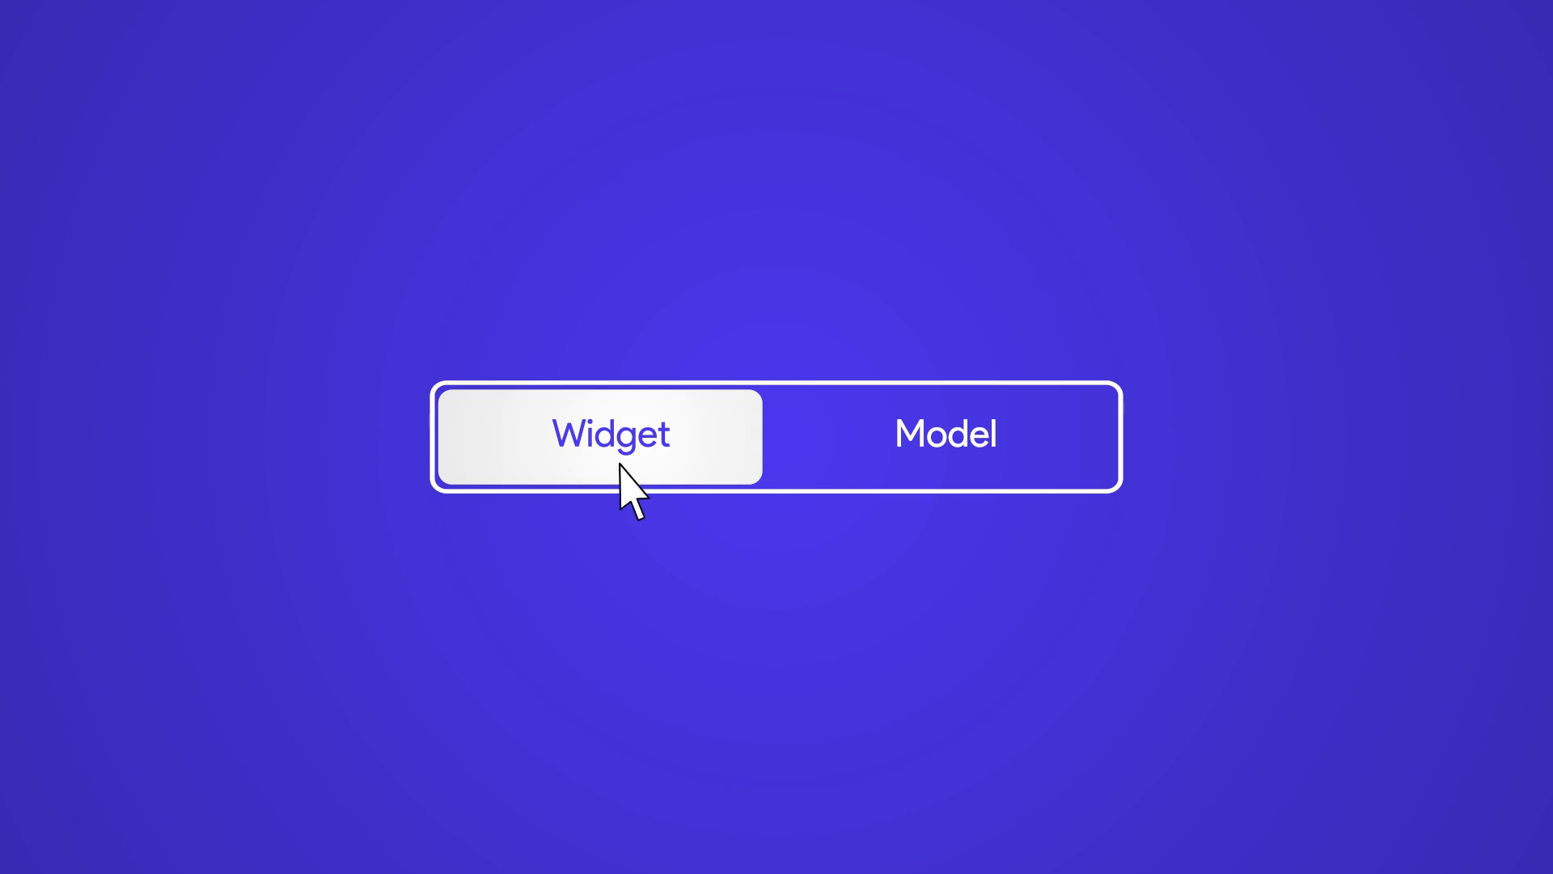
pyautogui.click(944, 434)
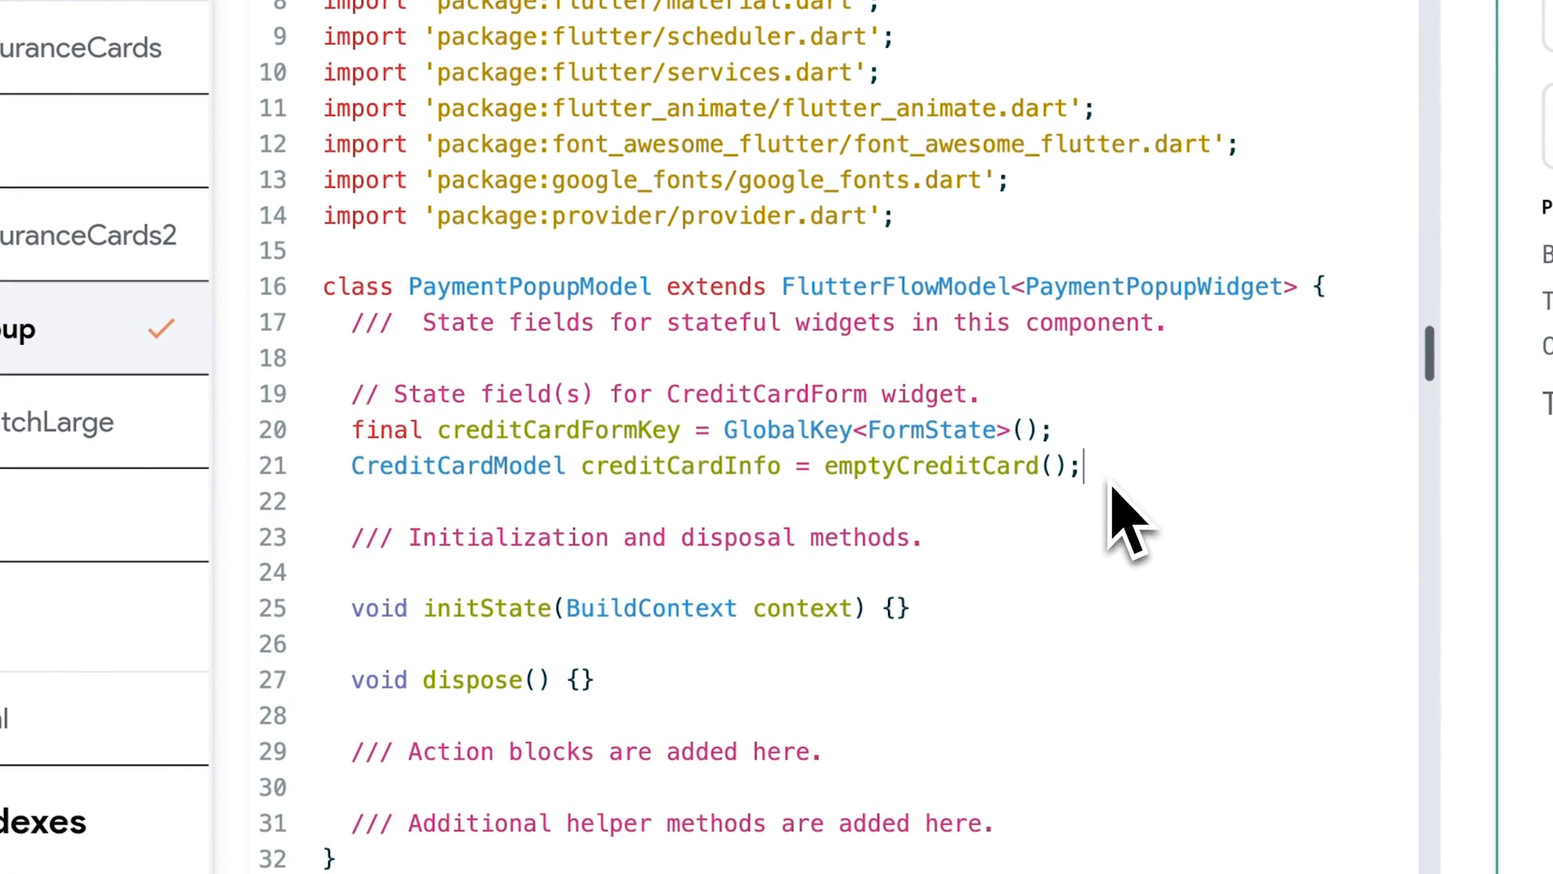
pyautogui.moveTo(1085, 466); pyautogui.dragTo(349, 429)
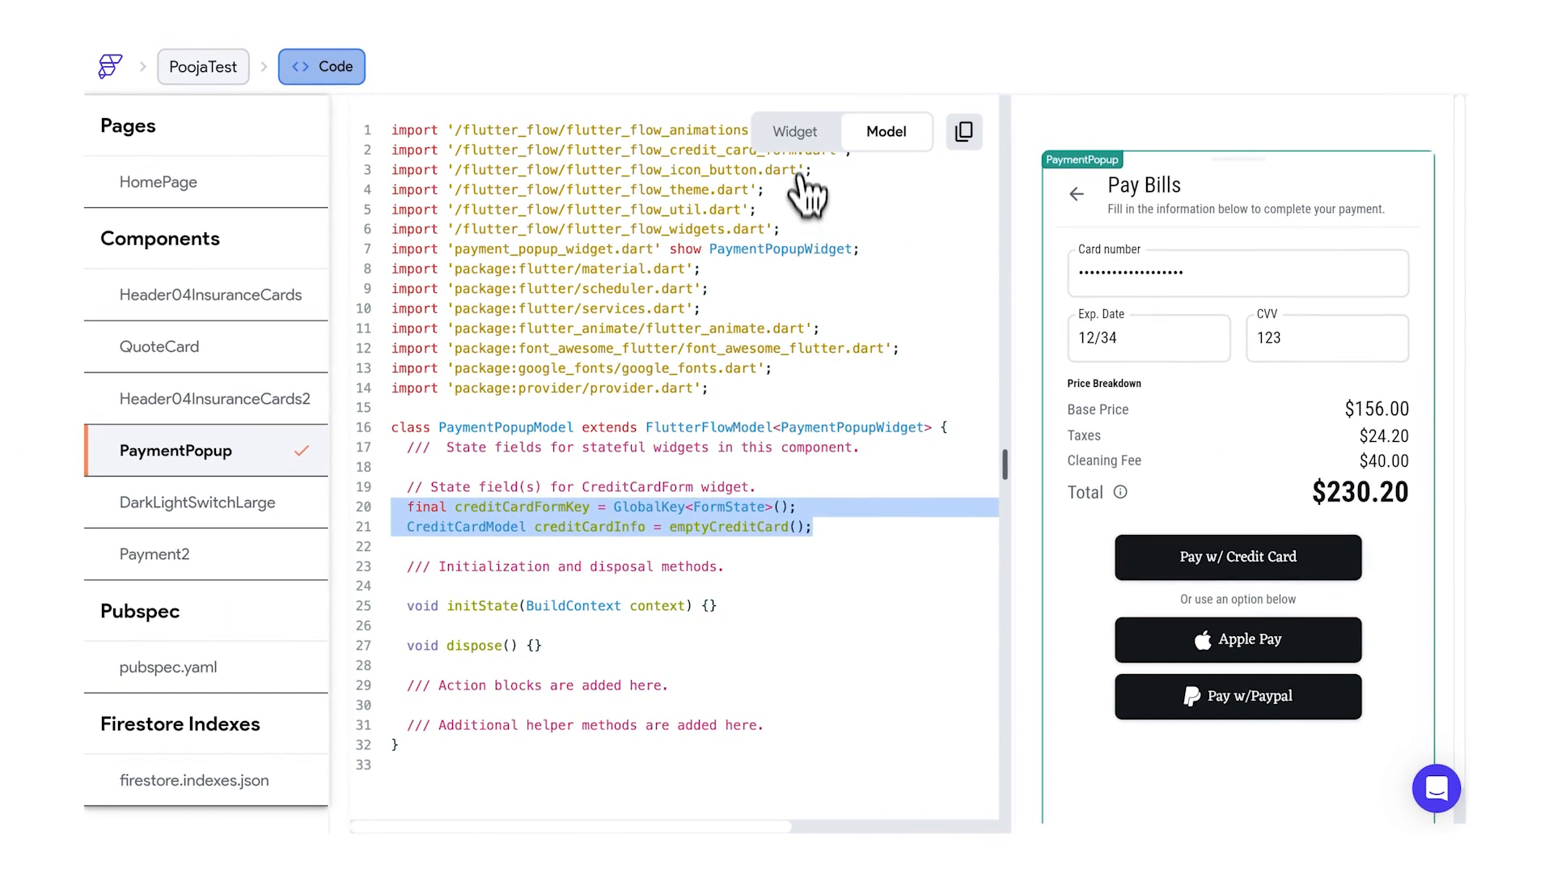
pyautogui.click(792, 131)
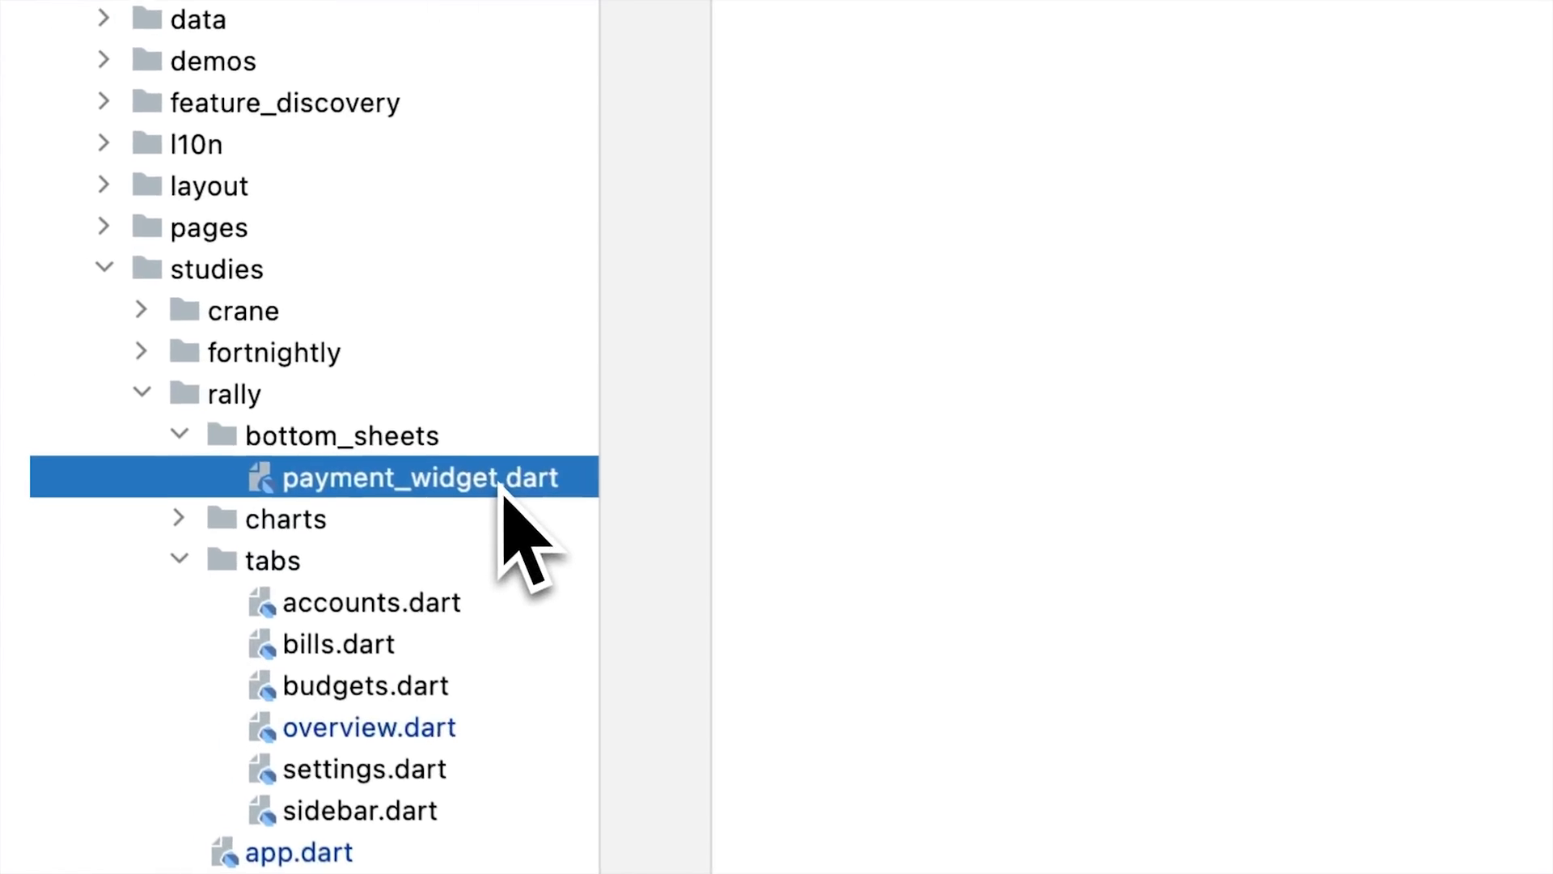
# Step: Open payment_widget.dart from rally bottom_sheets and scroll through its build method
pyautogui.doubleClick(416, 476)
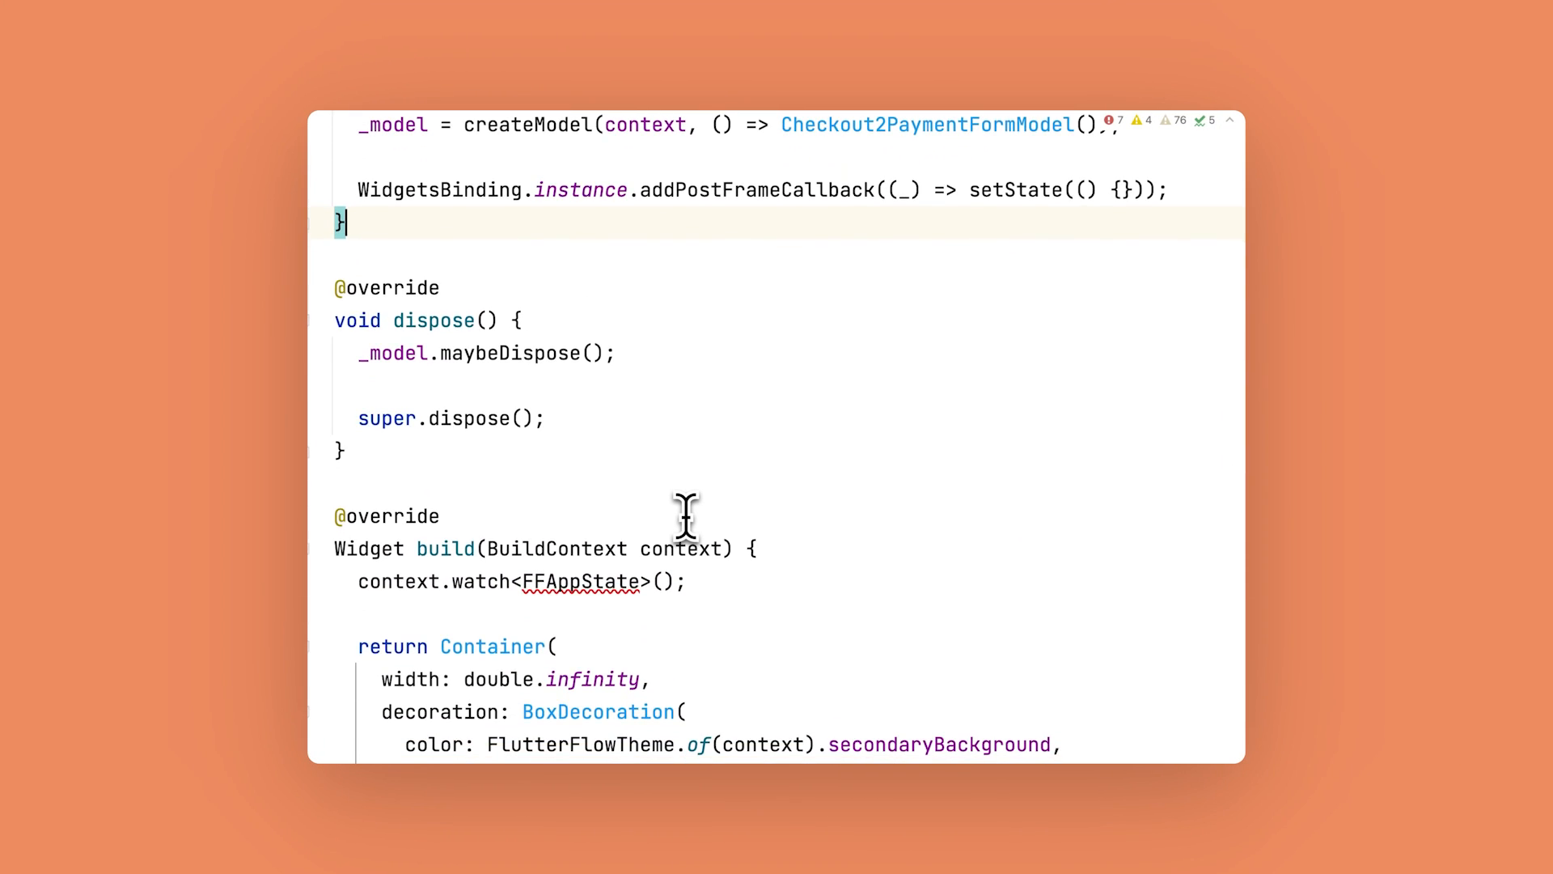
pyautogui.scroll(-3)
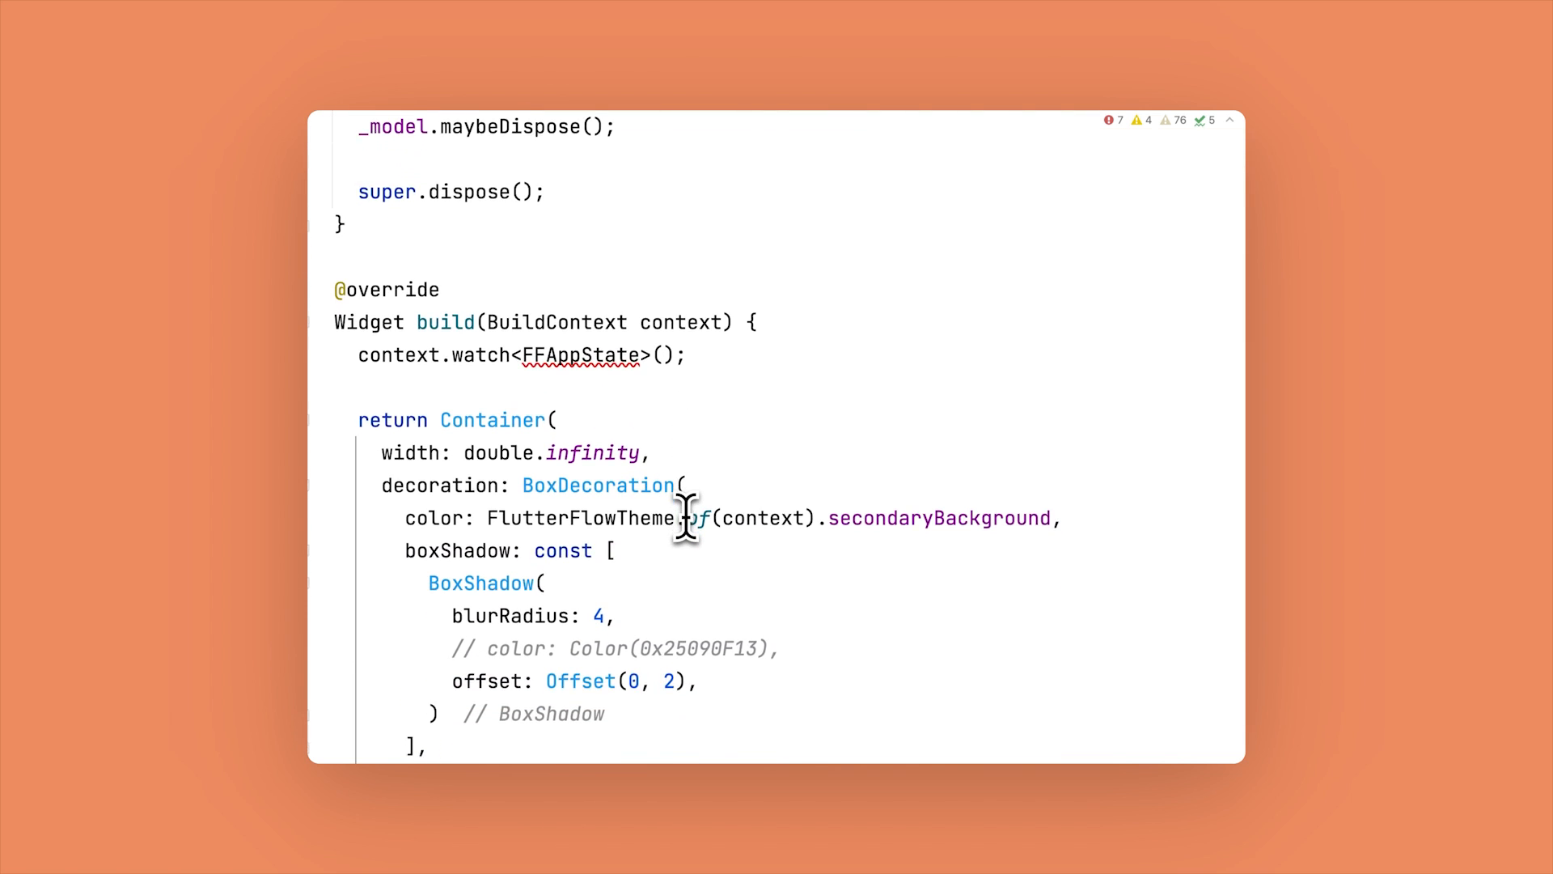
pyautogui.scroll(-3)
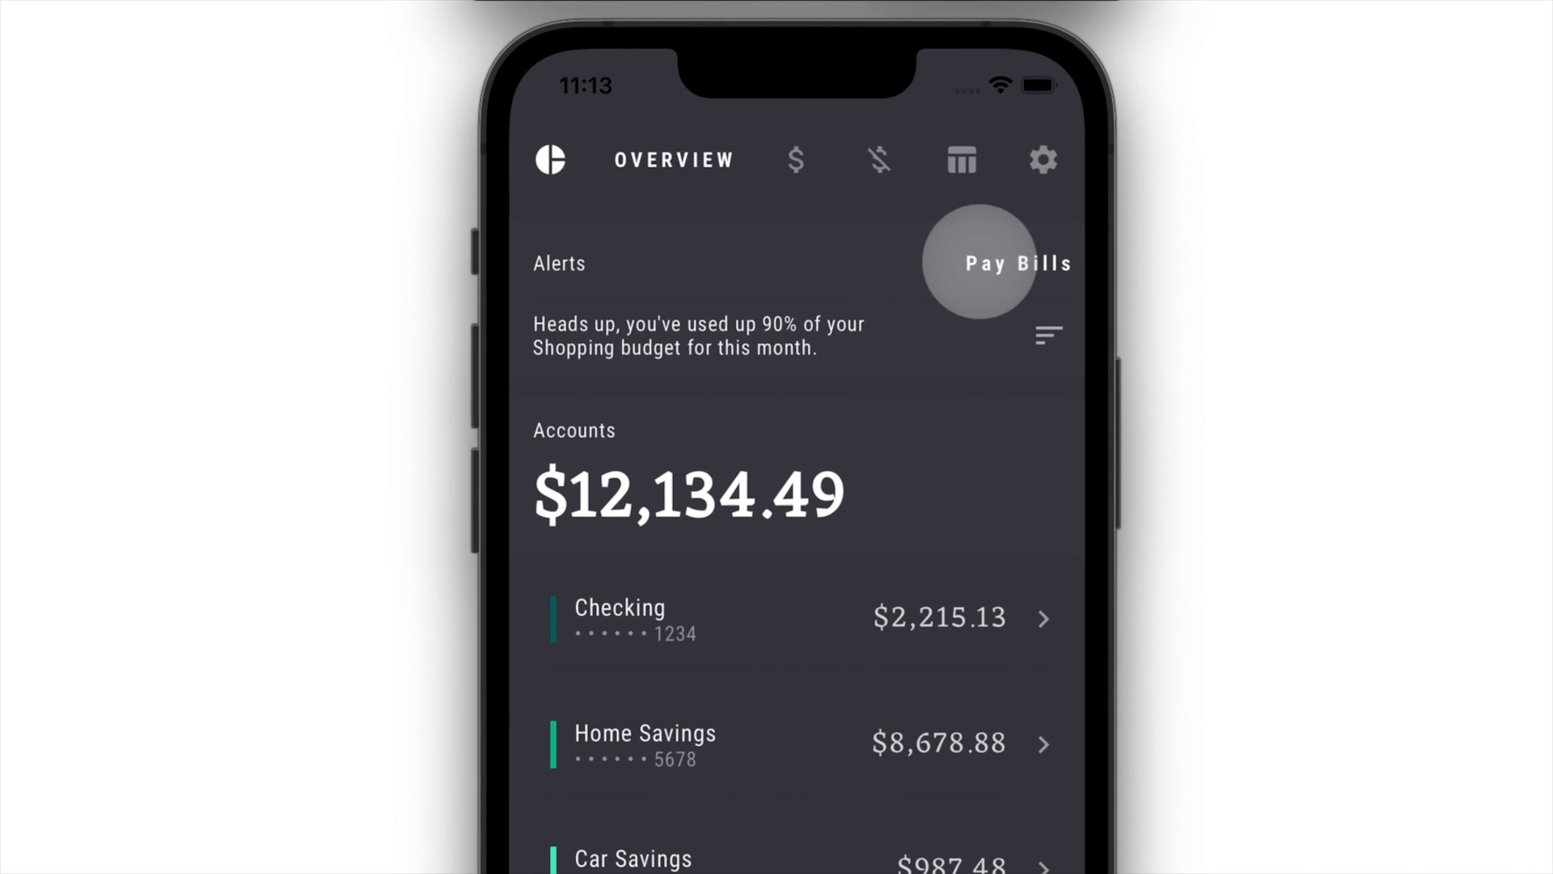
# Step: Tap Pay Bills on the Overview to bring up the Pay your Bill sheet
pyautogui.click(979, 262)
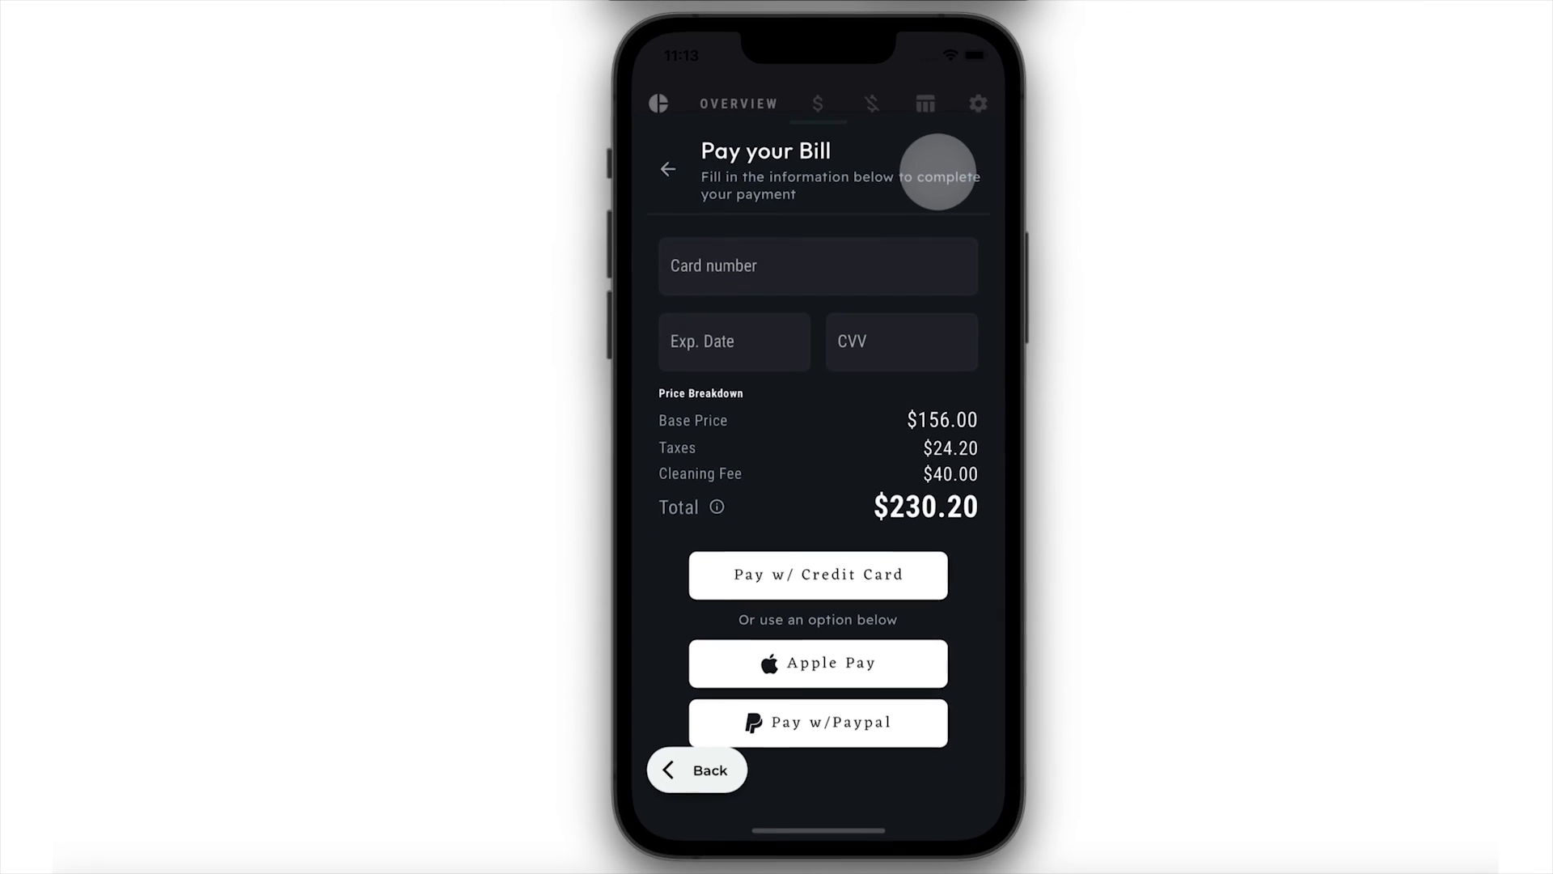